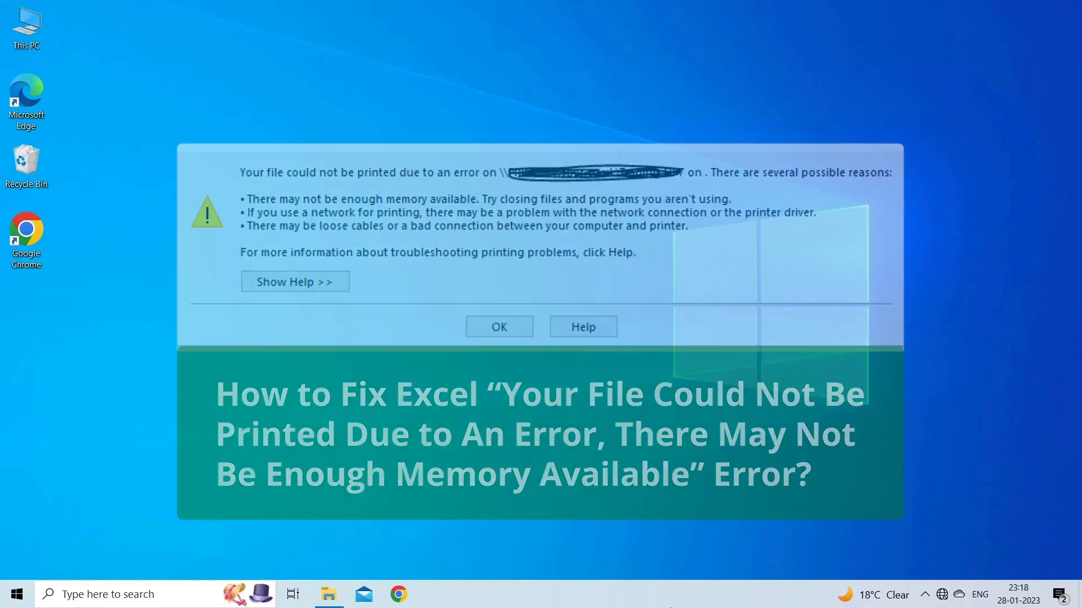
# Step: End the Microsoft Excel process from Task Manager opened via Ctrl+Alt+Delete
pyautogui.click(498, 327)
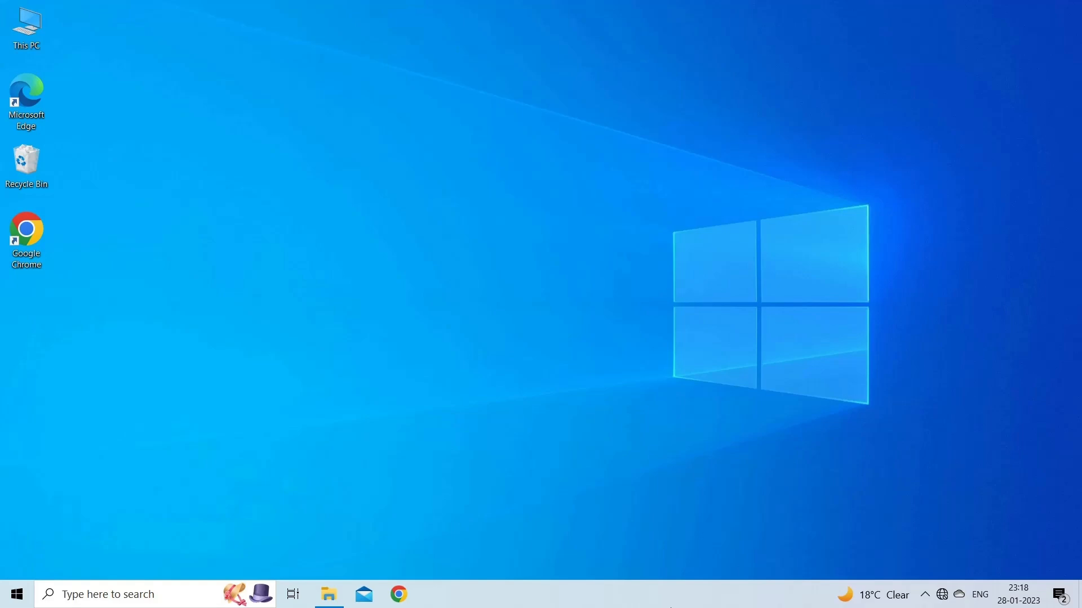
pyautogui.press('ctrl+alt+delete')
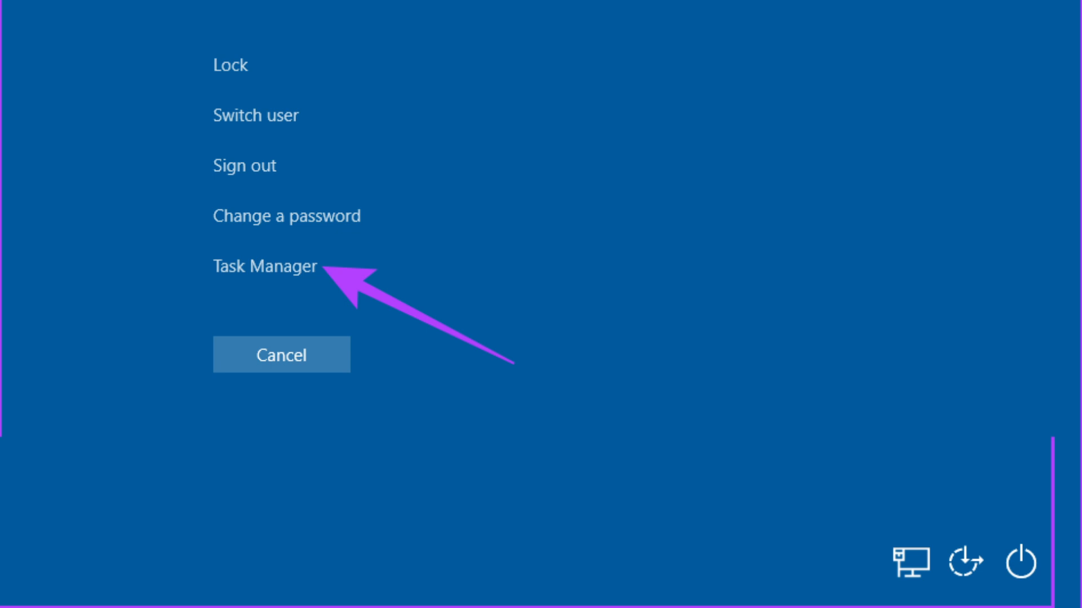
pyautogui.click(264, 265)
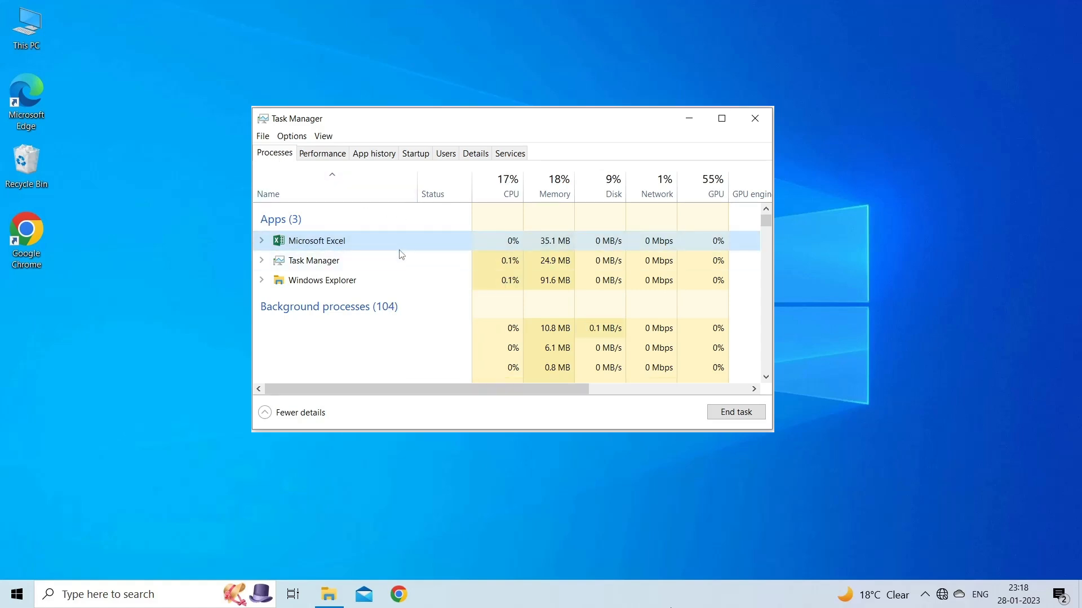
pyautogui.rightClick(318, 240)
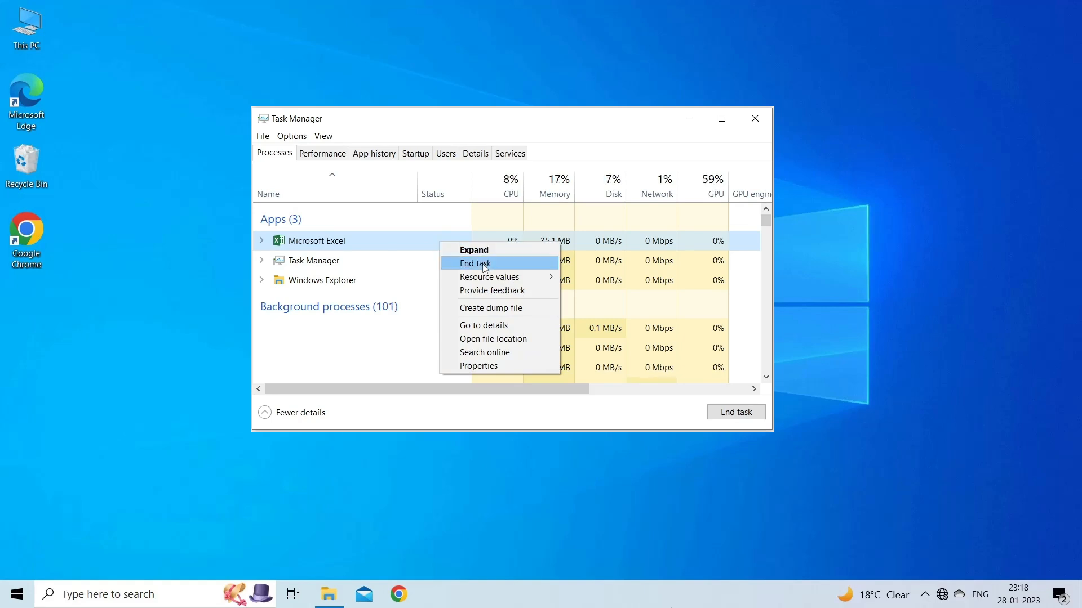
pyautogui.click(475, 263)
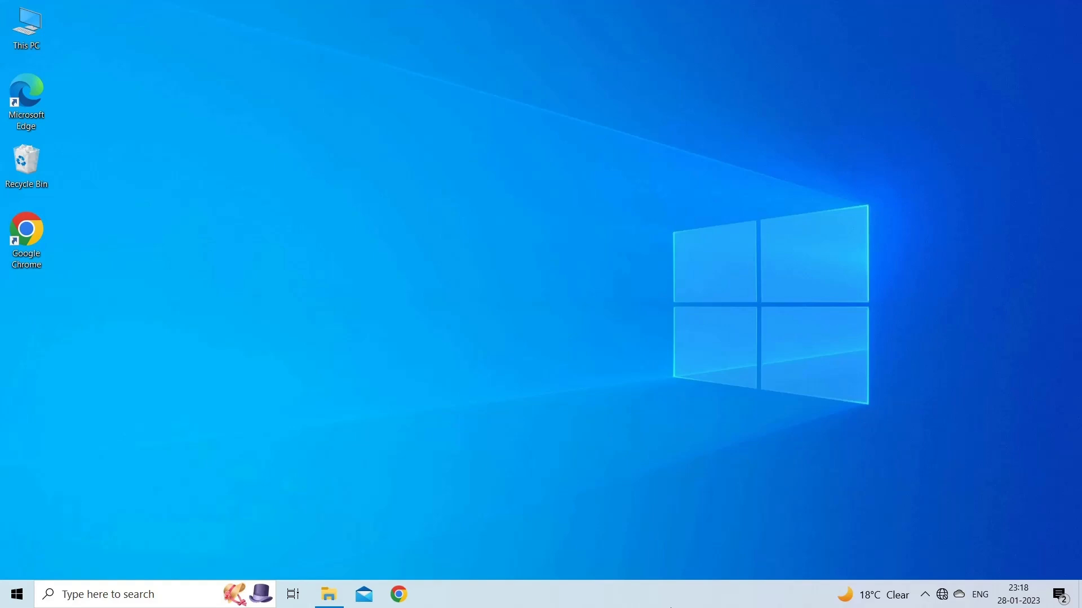
# Step: Launch Registry Editor from Start search and expand the HKEY_CURRENT_USER hive
pyautogui.write('registery editor')
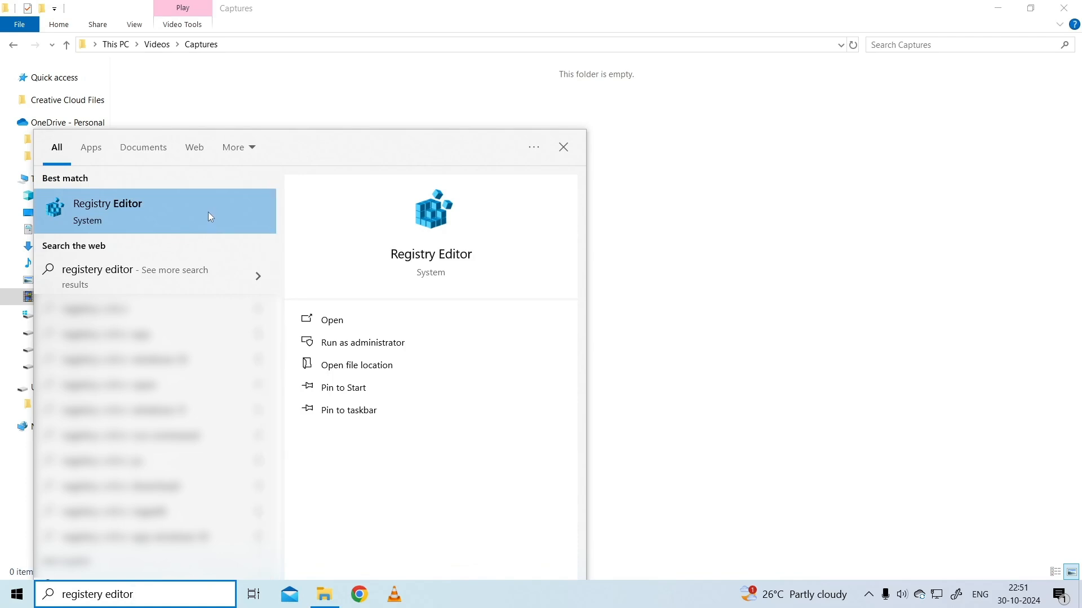
pyautogui.click(331, 319)
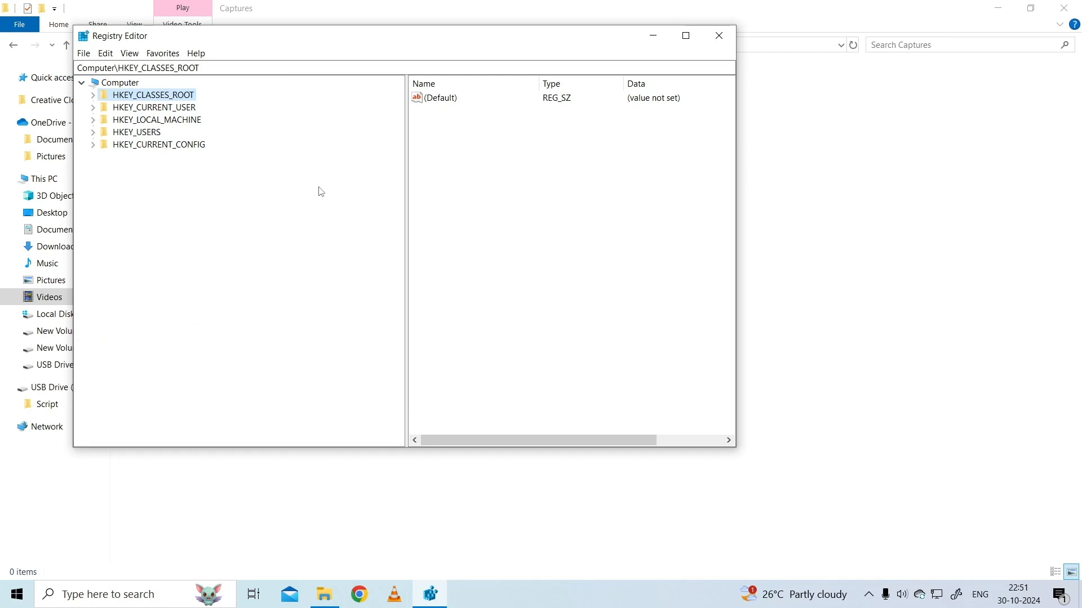
pyautogui.click(153, 108)
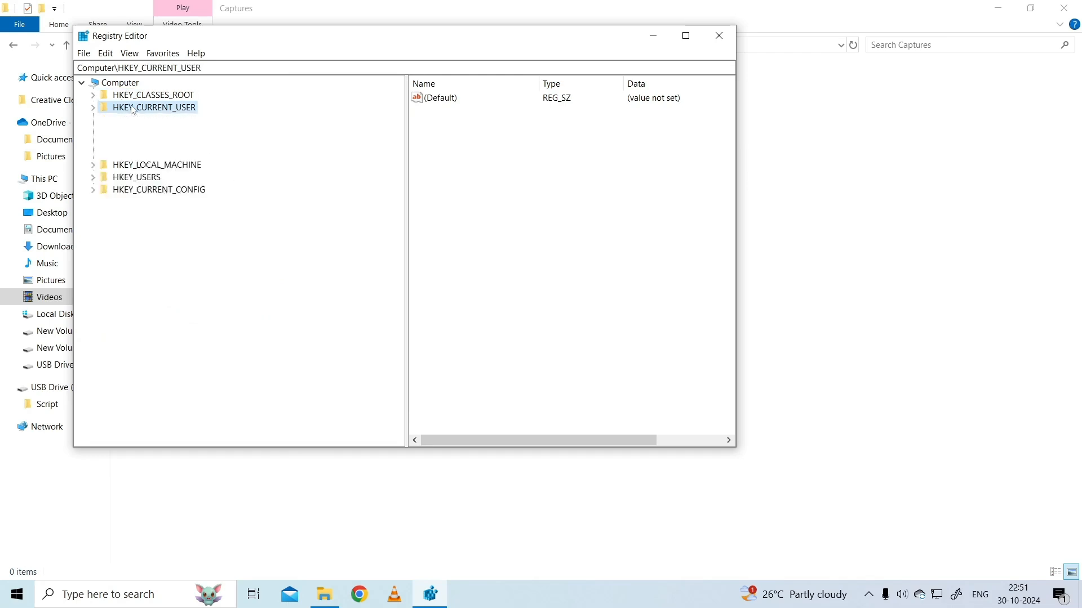
pyautogui.click(92, 108)
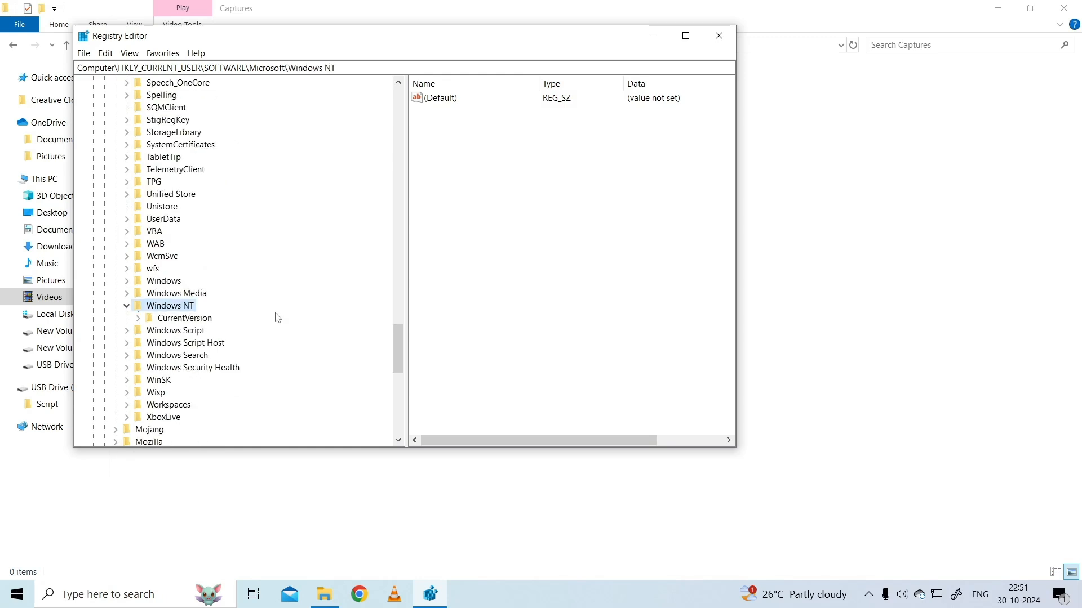
pyautogui.moveTo(196, 326)
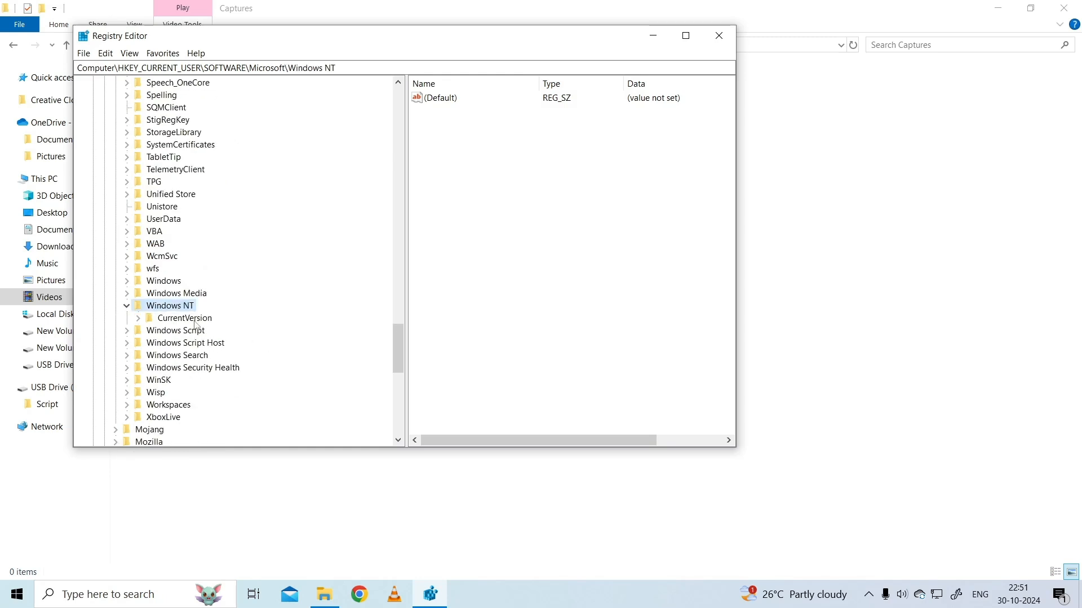
# Step: Open Permissions for the Windows key under Windows NT\CurrentVersion
pyautogui.click(137, 318)
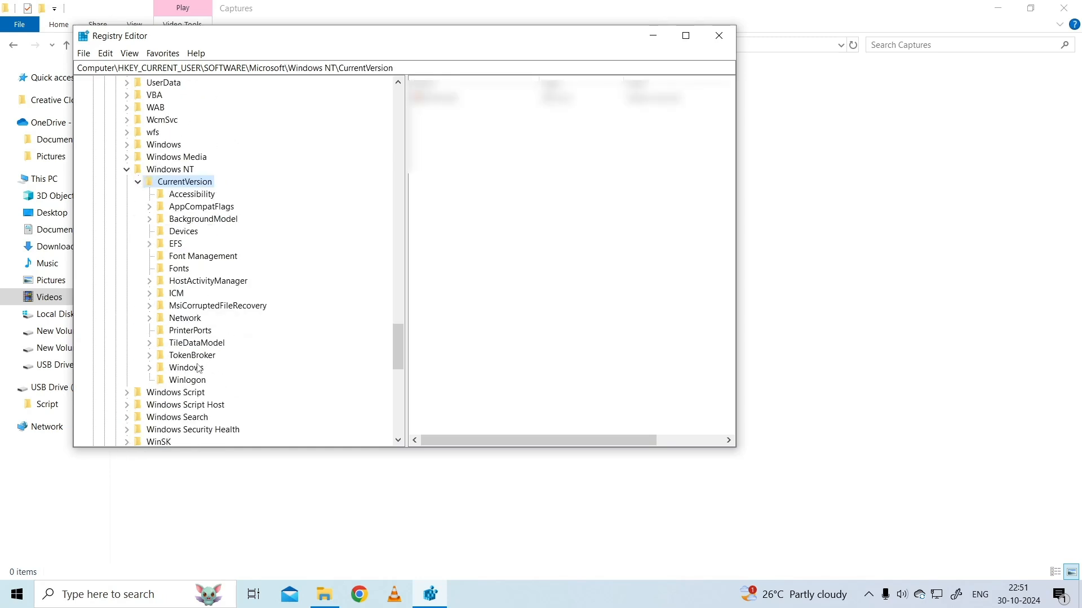
pyautogui.rightClick(184, 368)
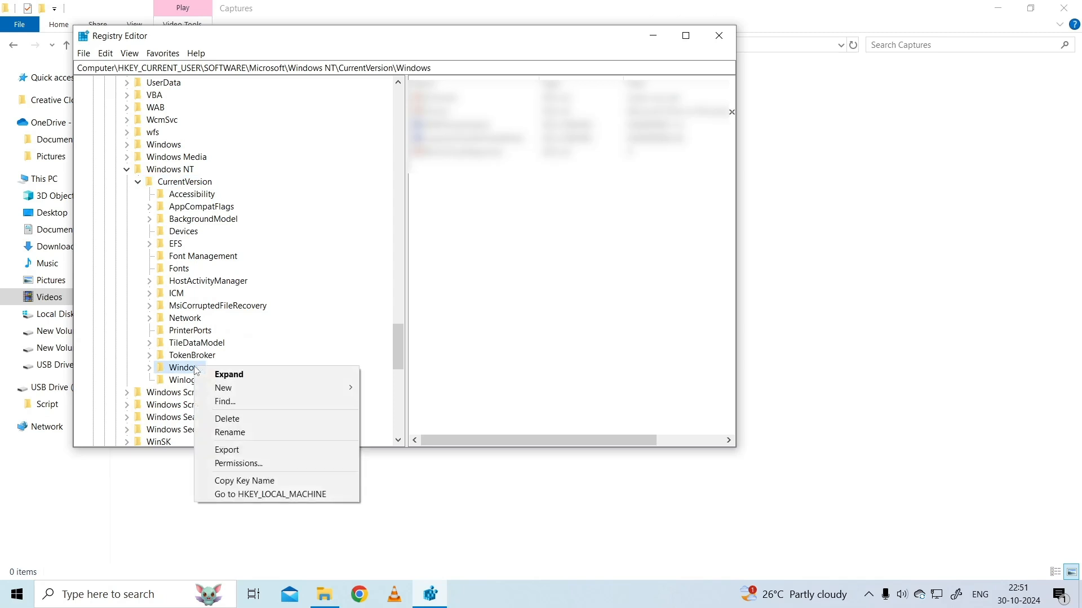
pyautogui.moveTo(237, 463)
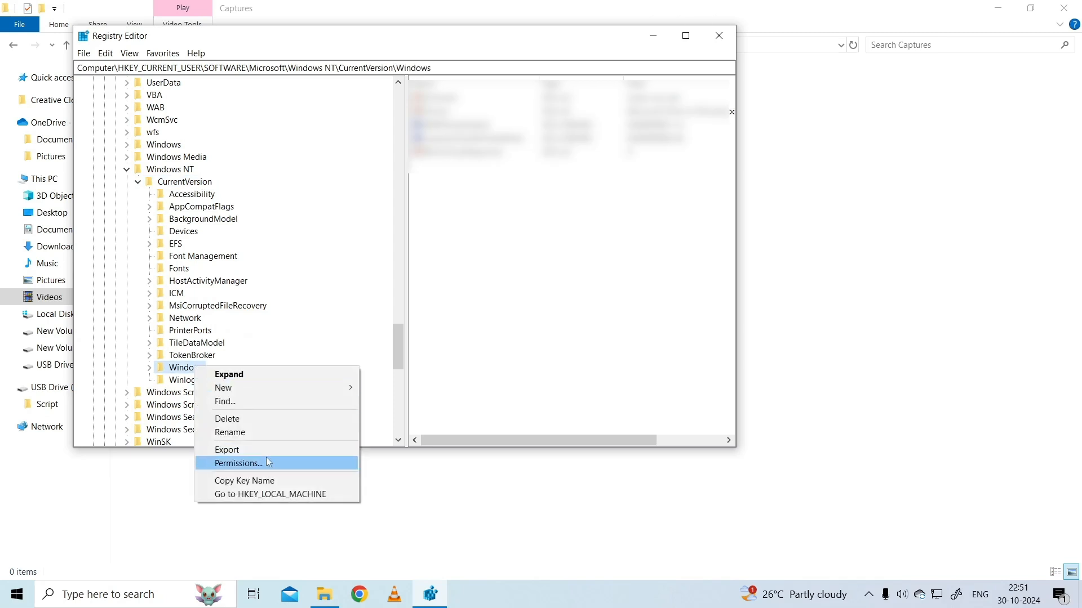
pyautogui.click(238, 463)
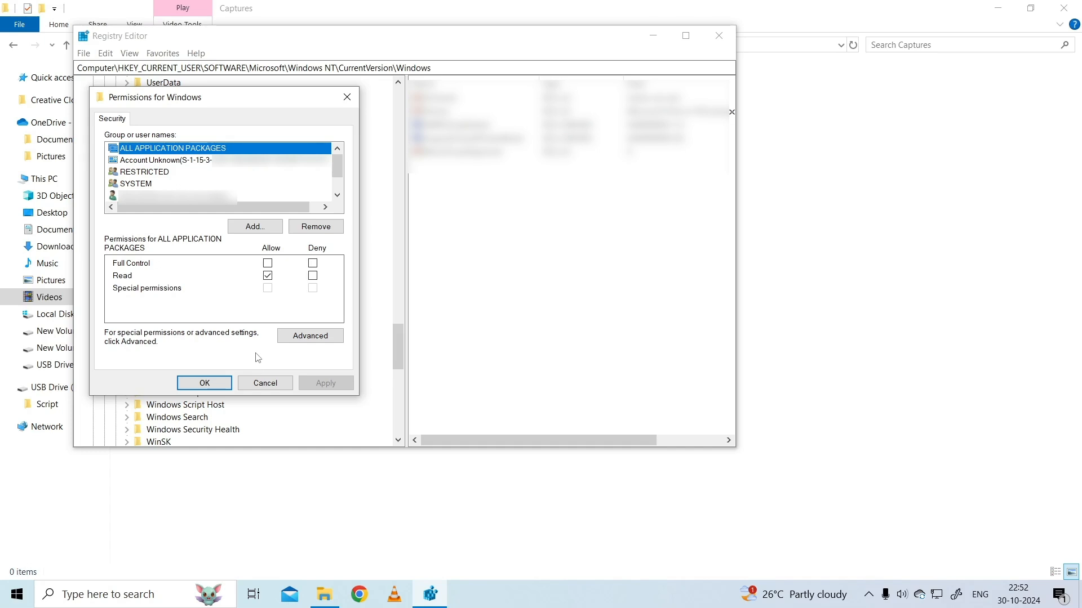
# Step: Grant the RESTRICTED group Full Control on the Windows key and confirm
pyautogui.click(166, 160)
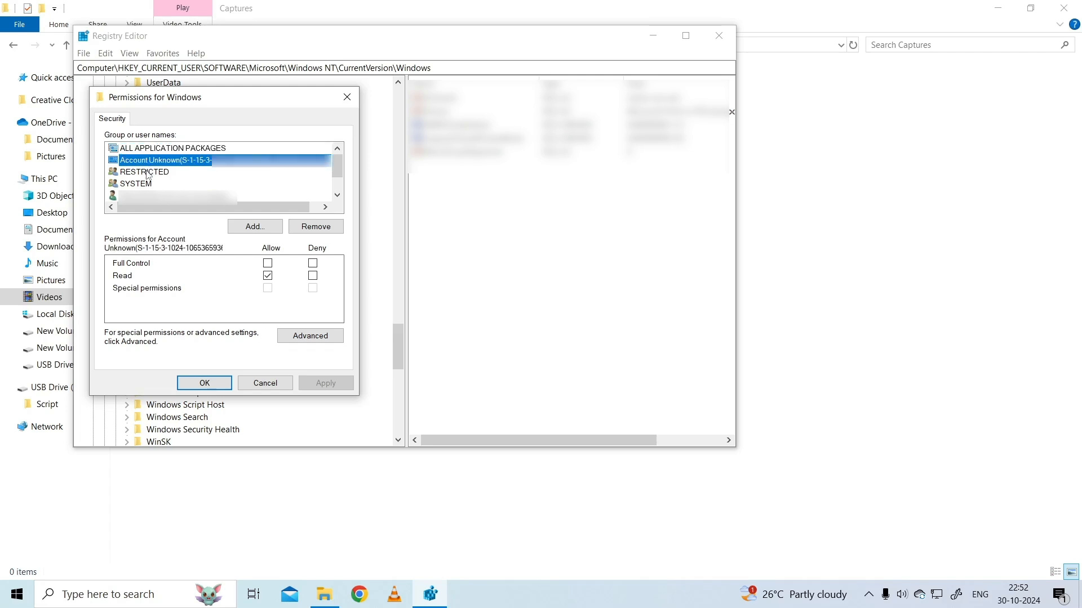
pyautogui.click(144, 171)
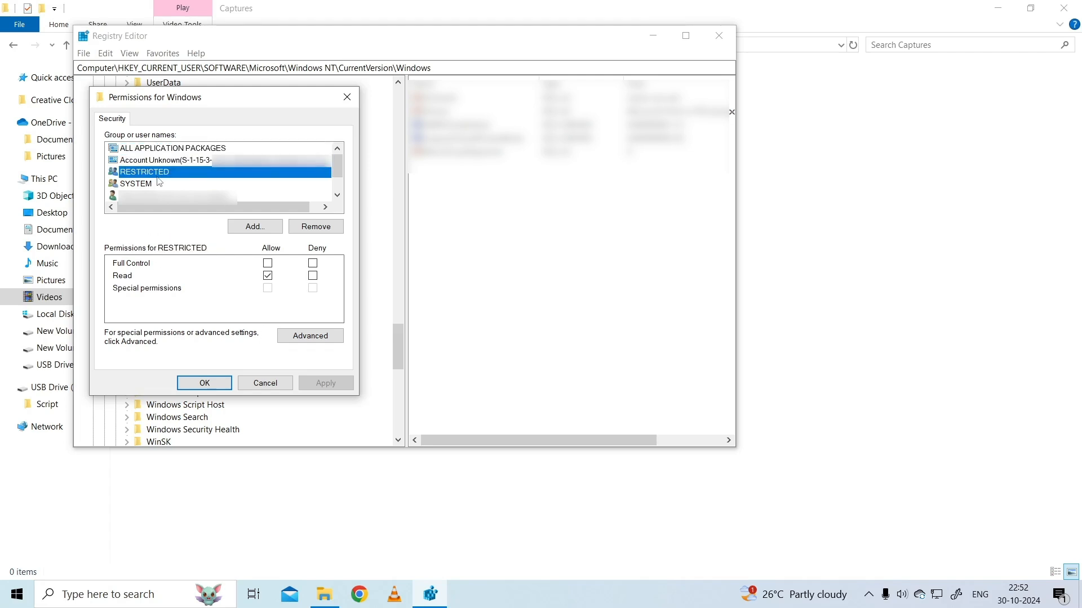
pyautogui.click(268, 262)
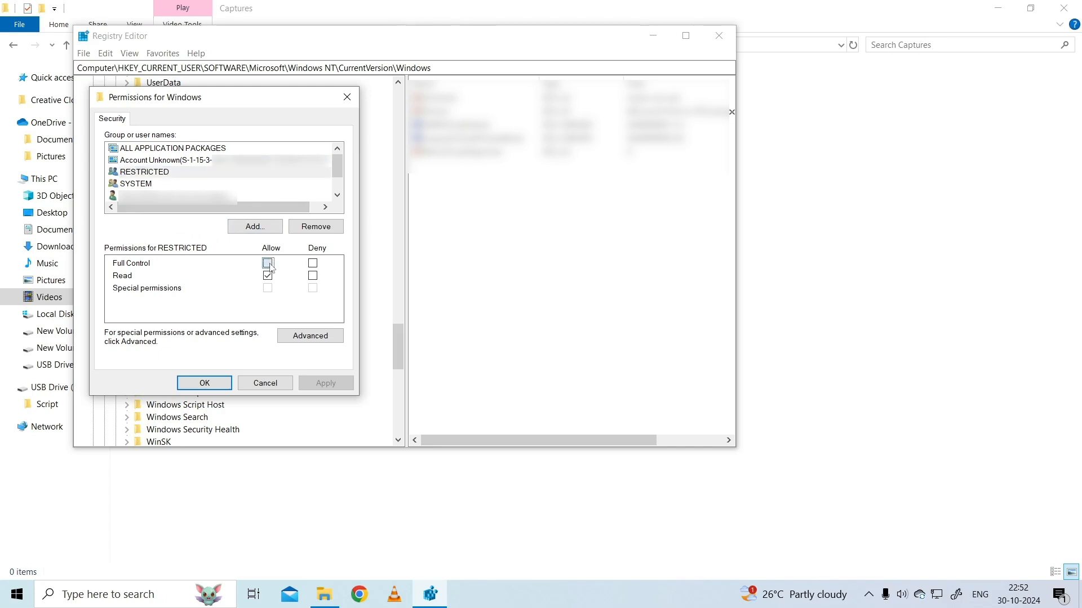
pyautogui.click(268, 263)
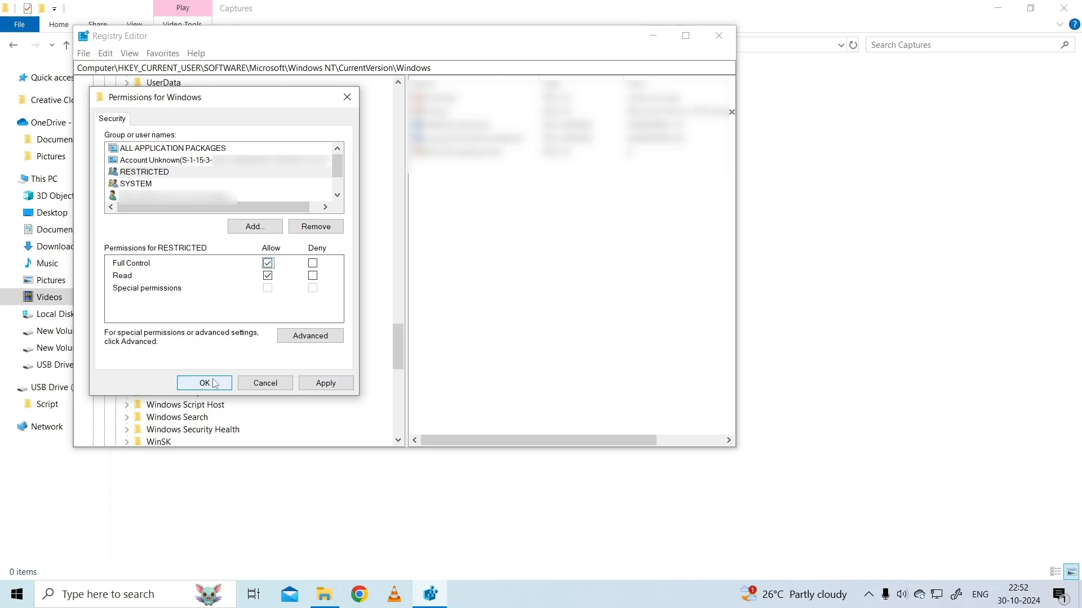
pyautogui.click(172, 148)
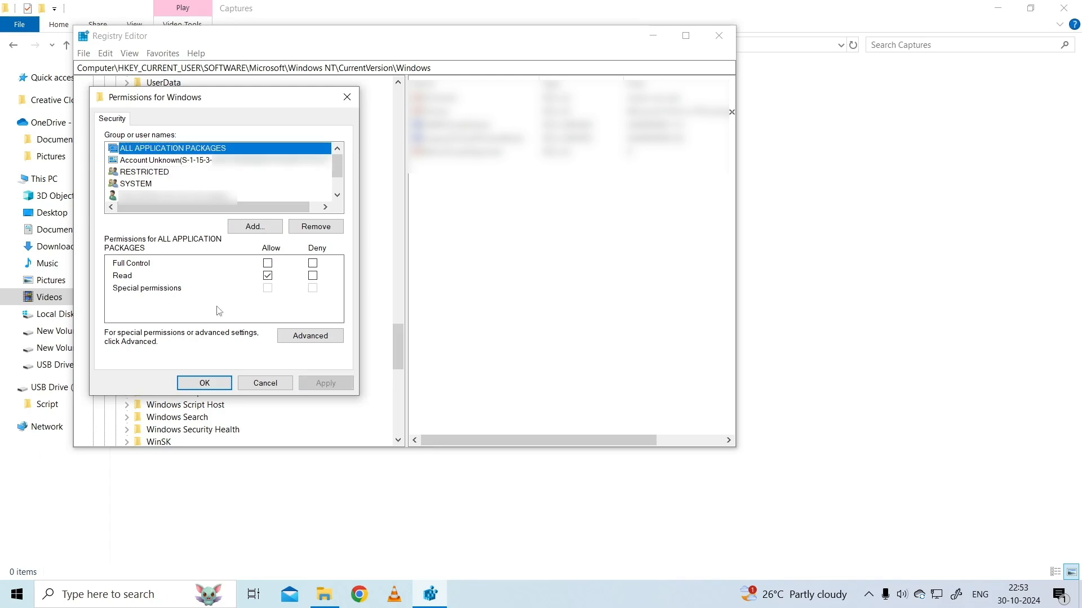
# Step: Add the Everyone group, allow it Full Control, and apply the permissions
pyautogui.click(253, 227)
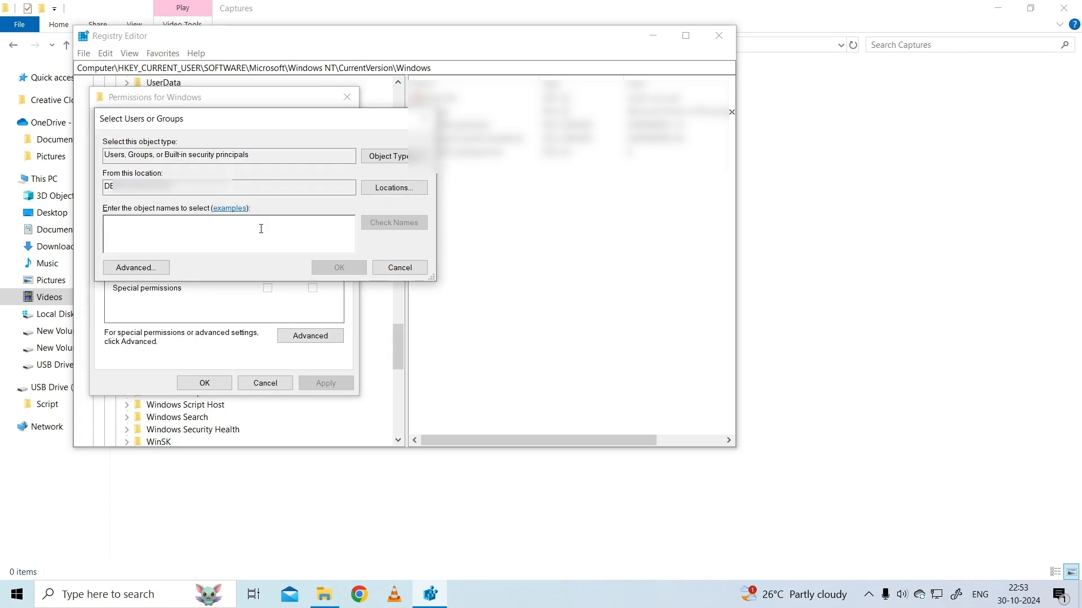
pyautogui.write('everyone')
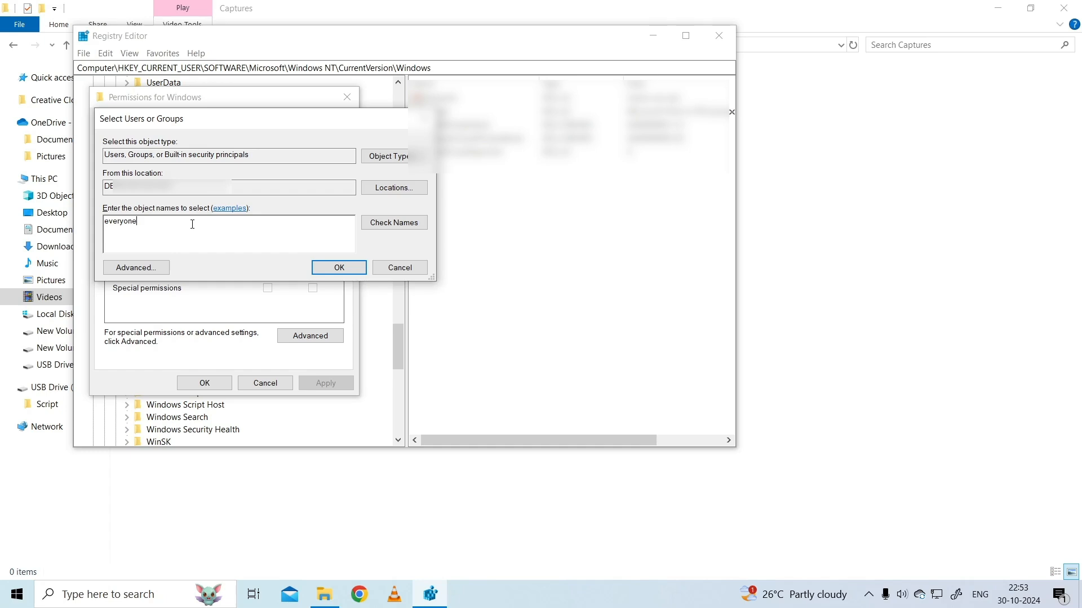
pyautogui.click(338, 268)
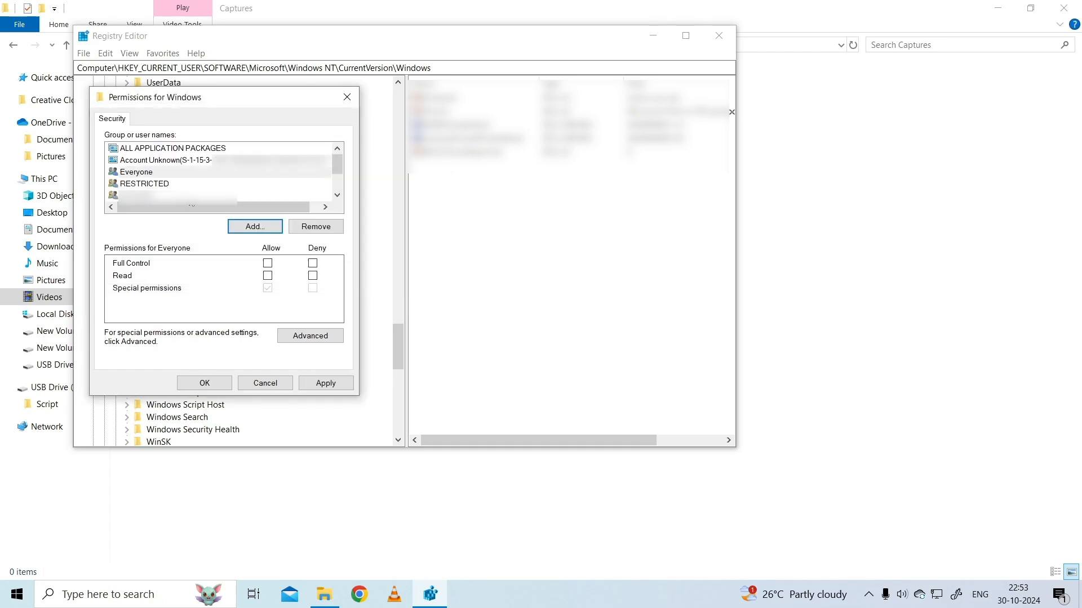
pyautogui.click(268, 263)
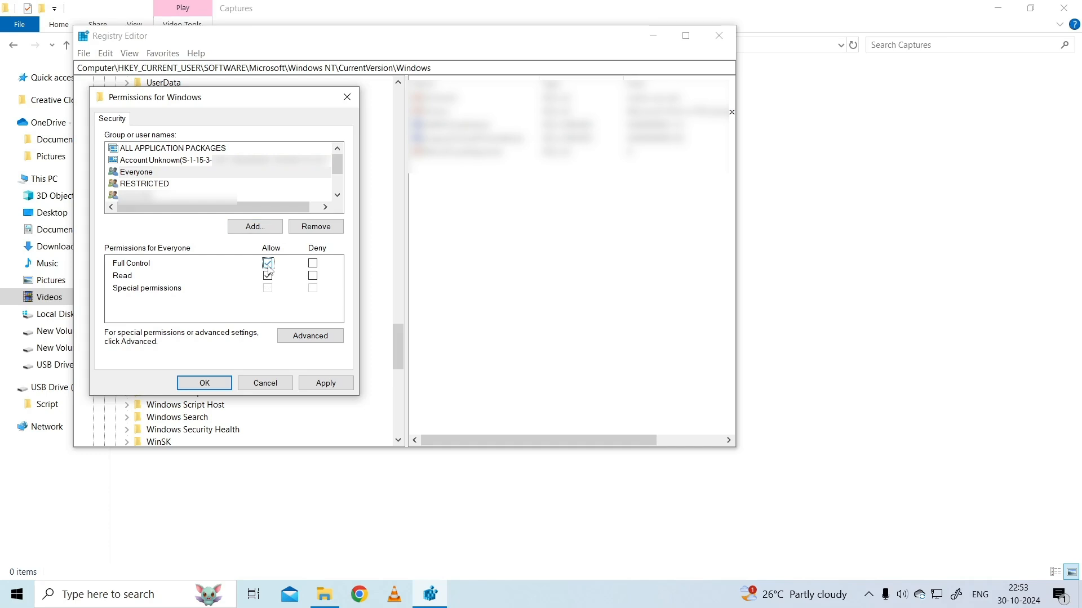
pyautogui.click(268, 262)
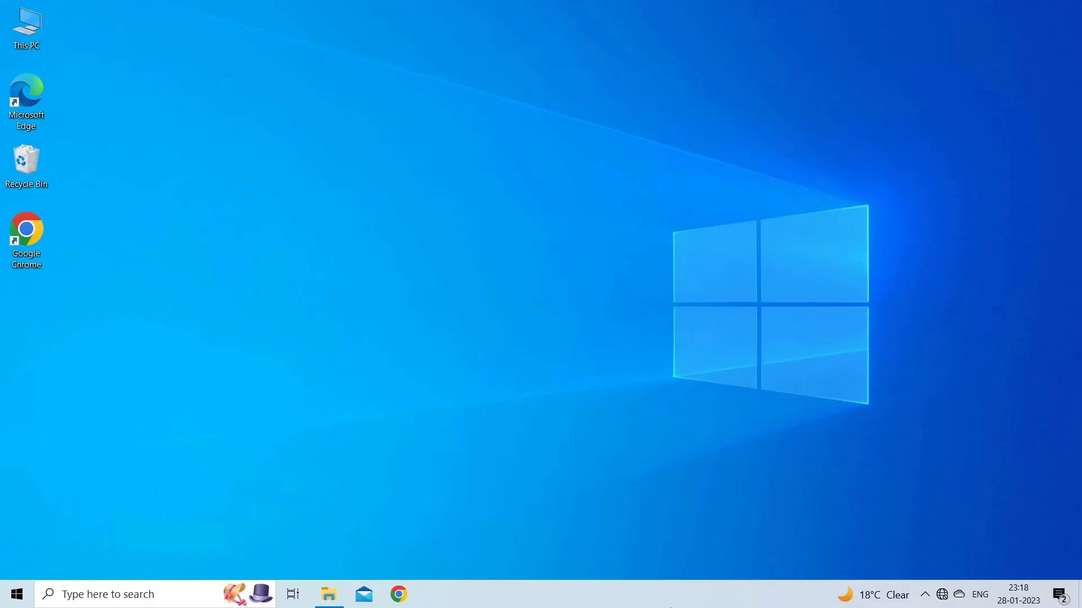
# Step: In Services, stop the Print Spooler service and start it again
pyautogui.write('services')
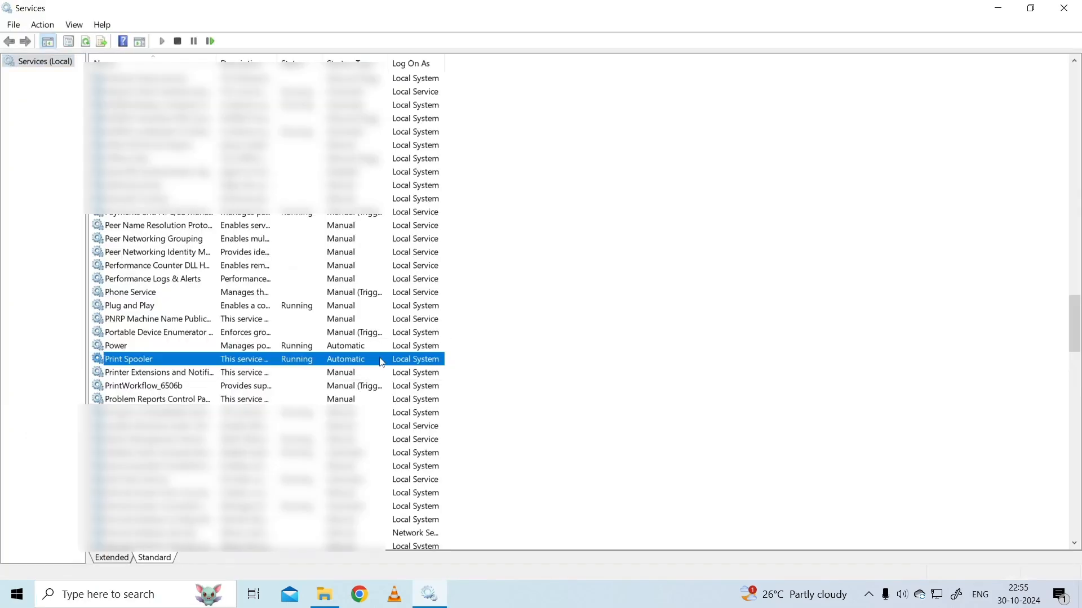
pyautogui.rightClick(127, 358)
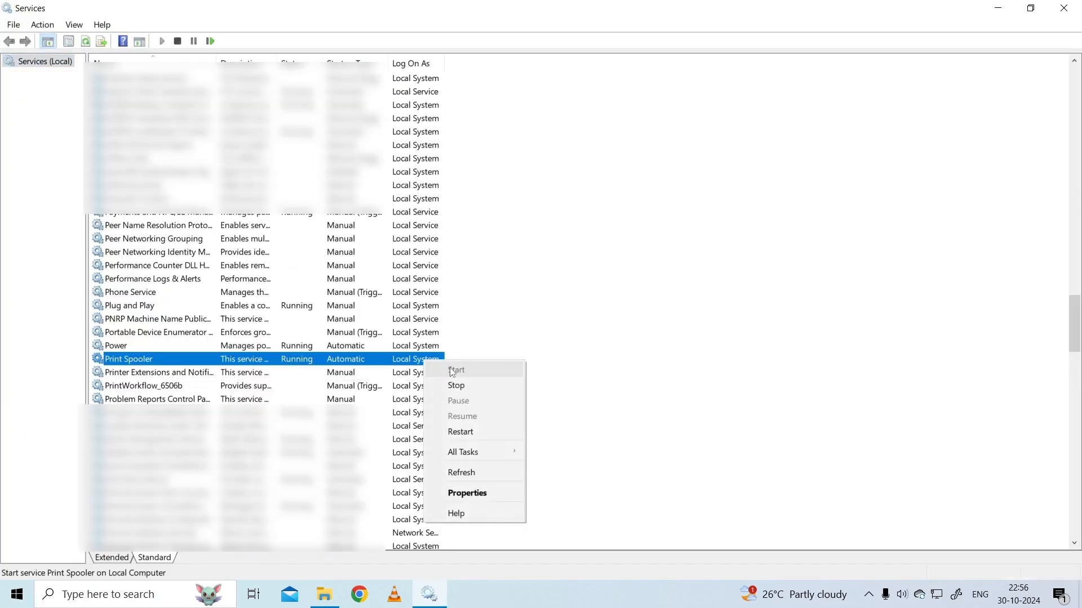
pyautogui.moveTo(458, 385)
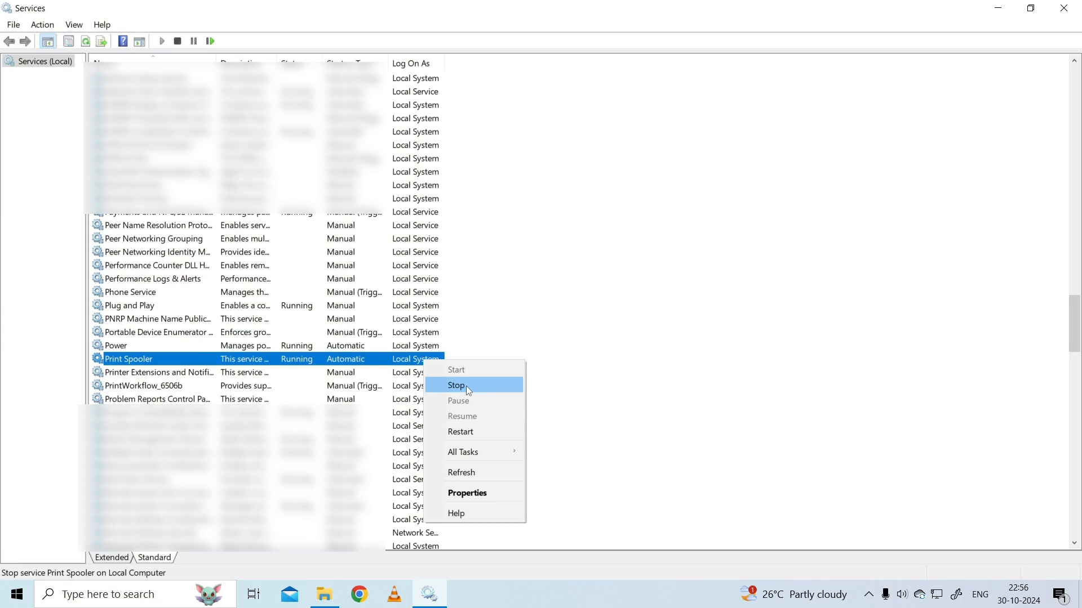
pyautogui.click(457, 385)
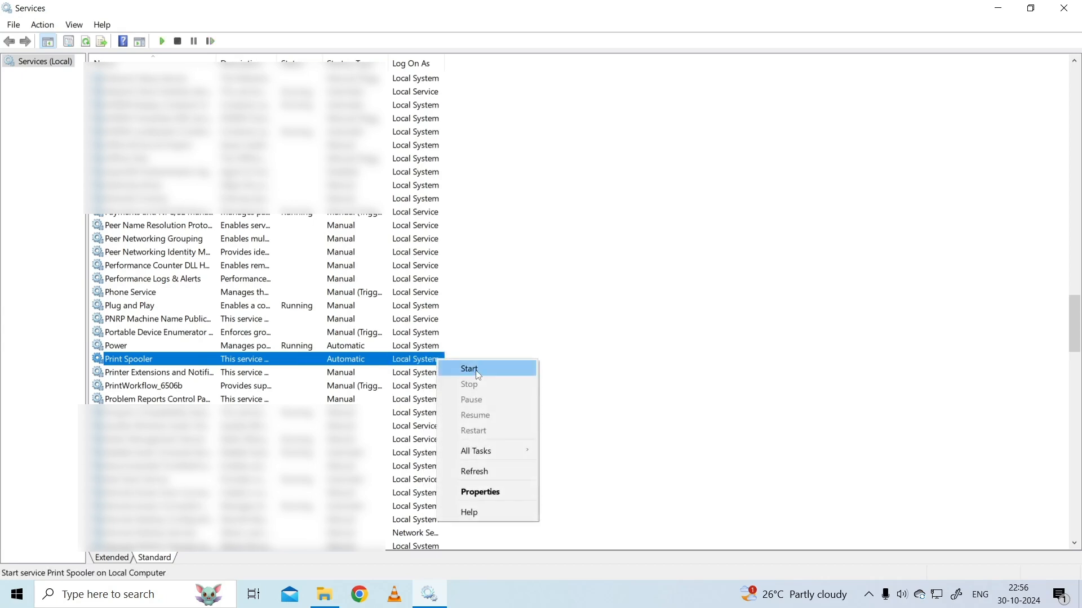
pyautogui.click(469, 368)
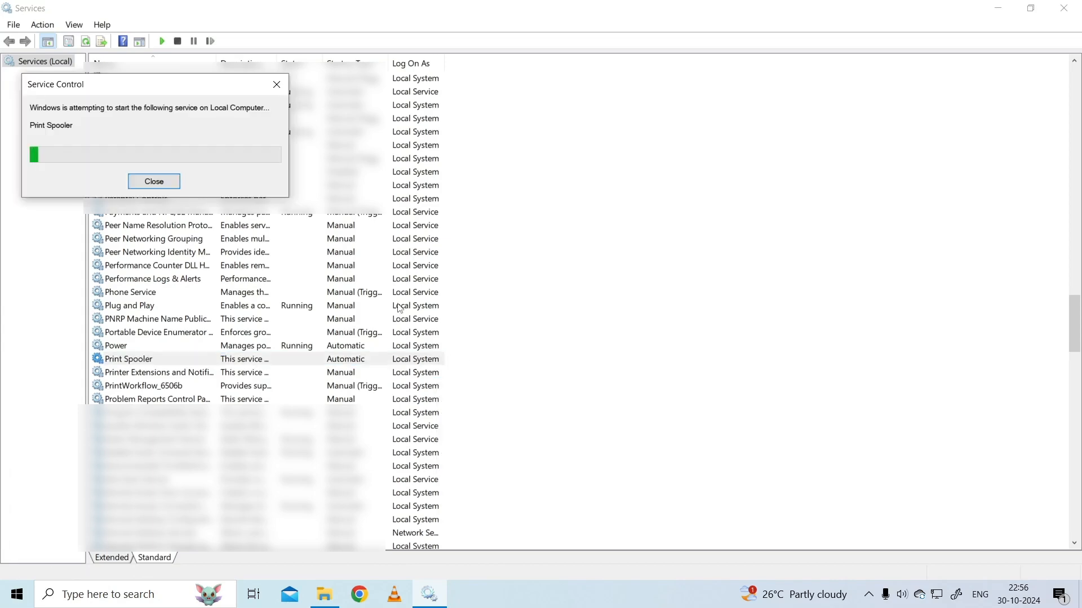
pyautogui.click(15, 594)
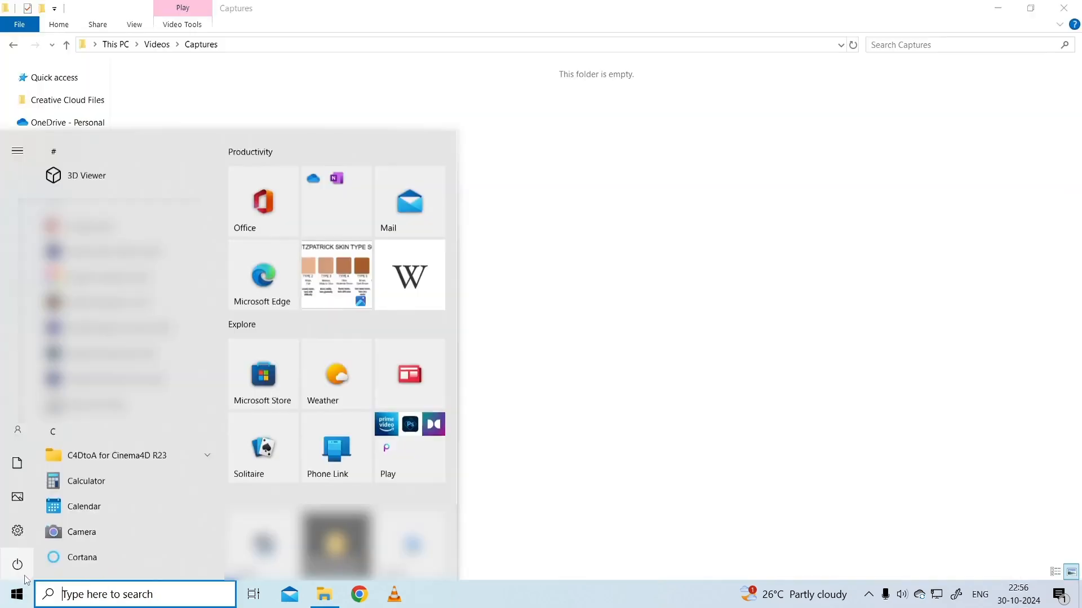
# Step: Restart the computer from the Start menu power options
pyautogui.click(17, 565)
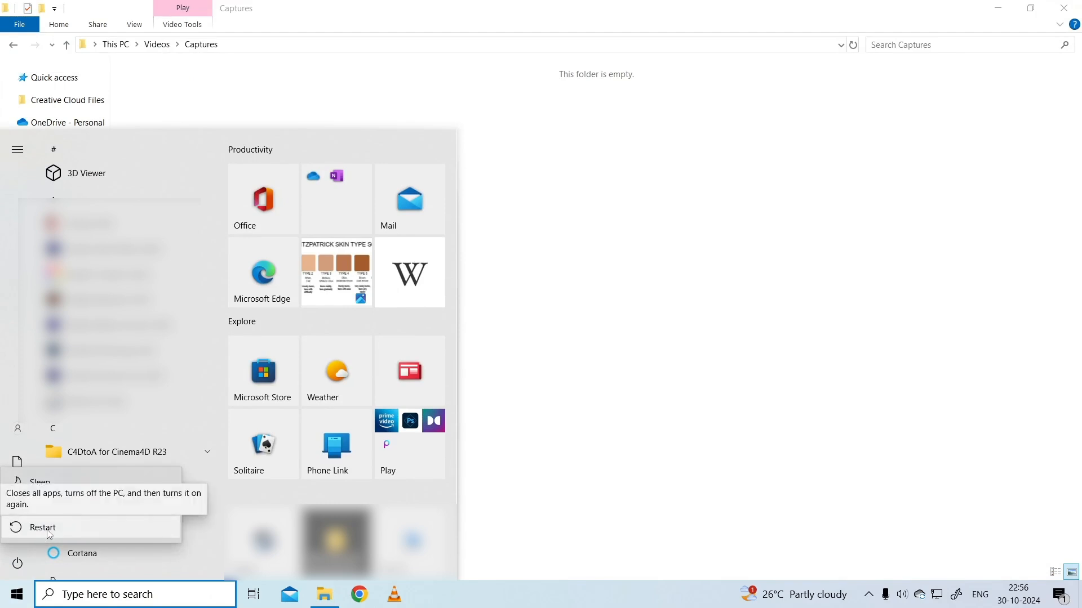
pyautogui.click(42, 527)
pyautogui.write('device manager')
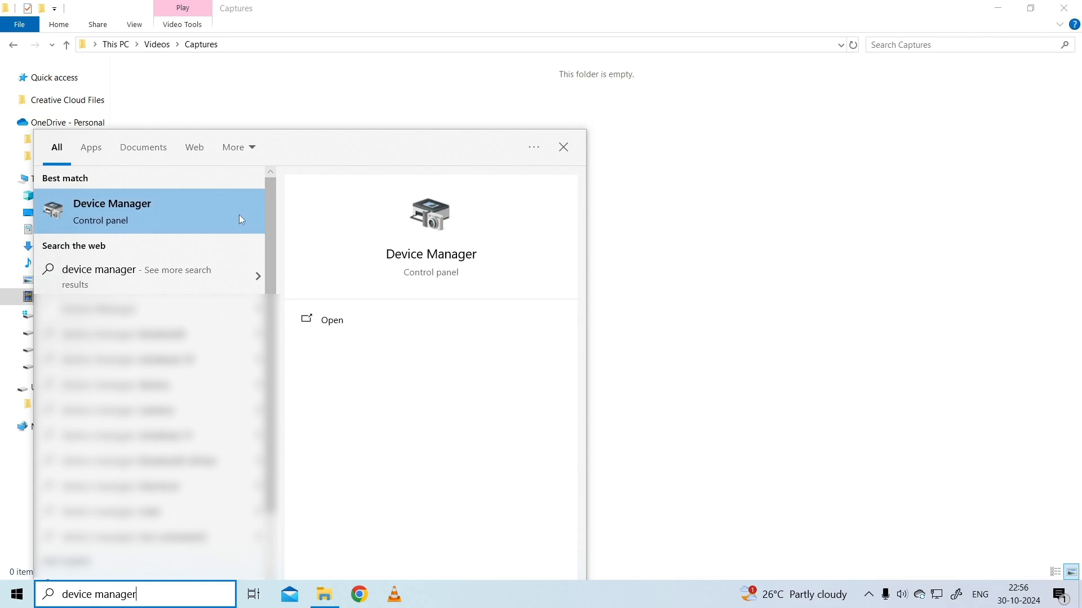
# Step: In Device Manager, expand Print queues and bring up a printer's driver options
pyautogui.click(332, 319)
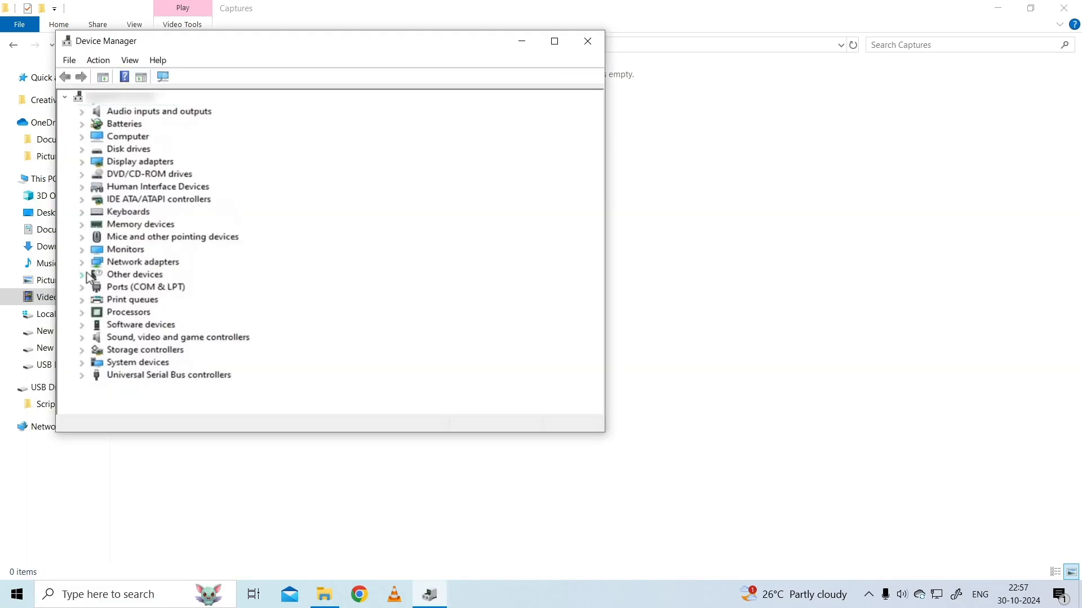
pyautogui.moveTo(123, 309)
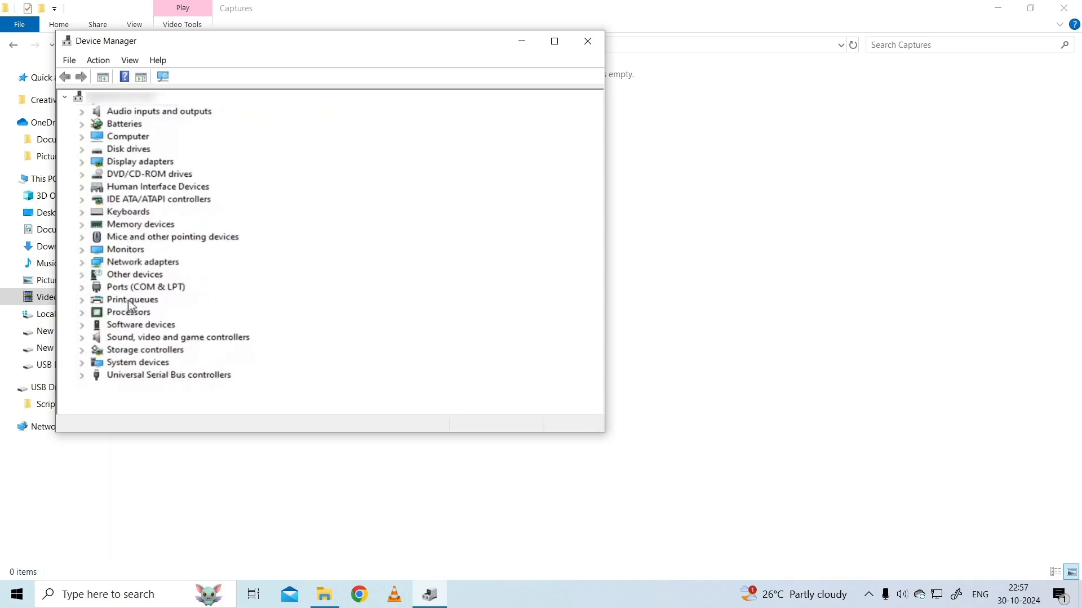
pyautogui.click(81, 300)
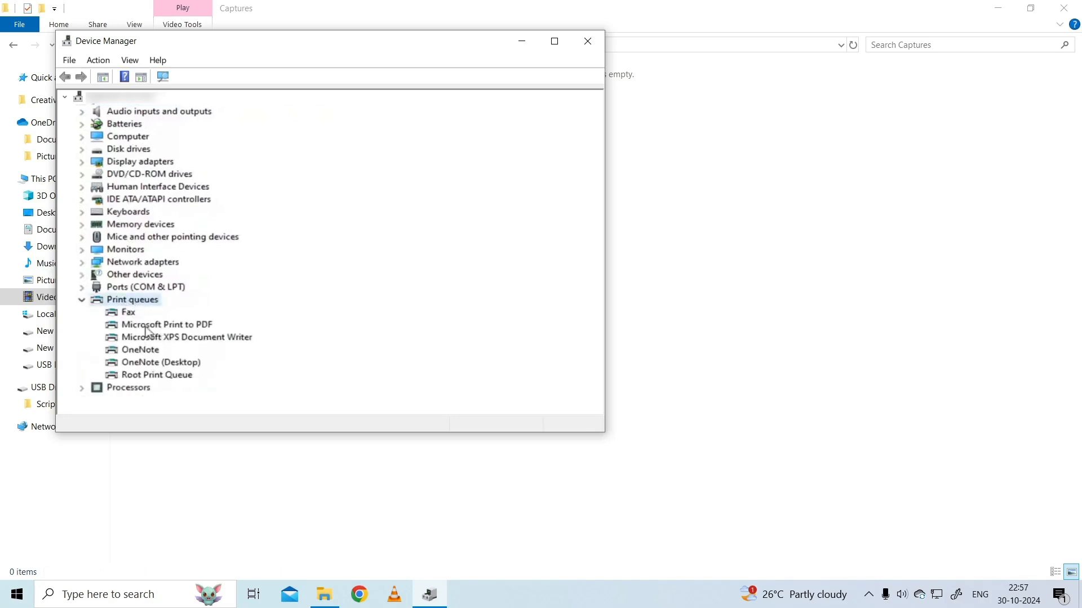
pyautogui.rightClick(186, 337)
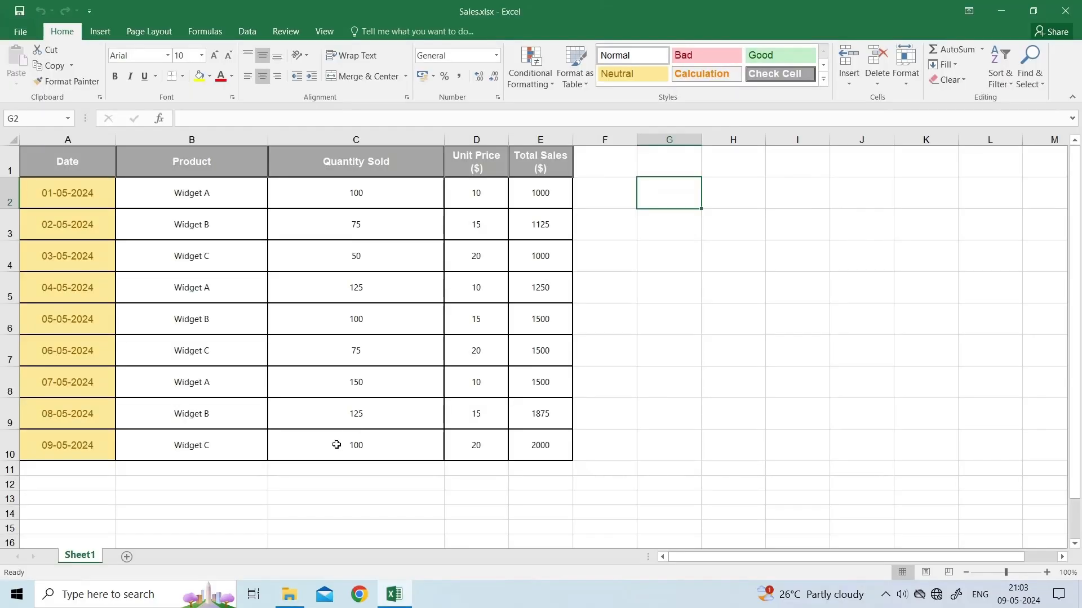
pyautogui.moveTo(281, 469)
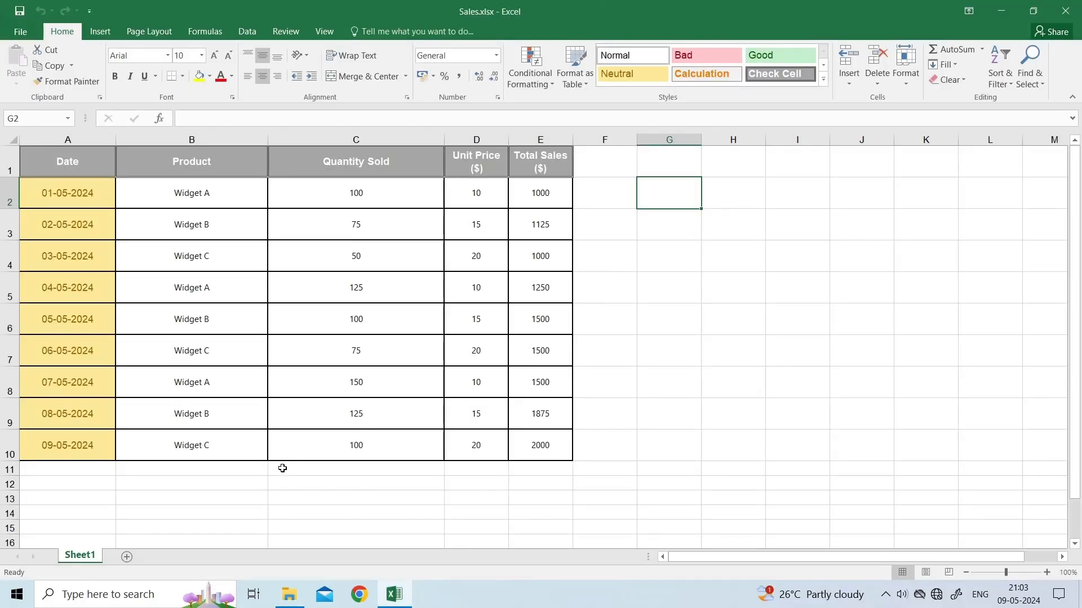
# Step: Open Update file.xlsx in Excel using the Open and Repair option
pyautogui.click(20, 31)
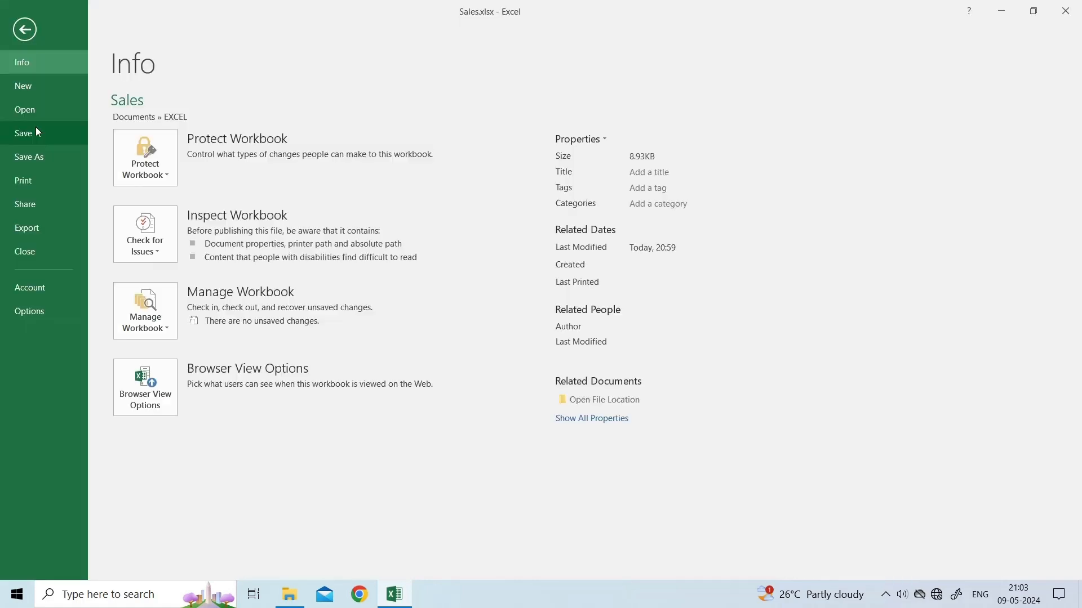
pyautogui.click(25, 110)
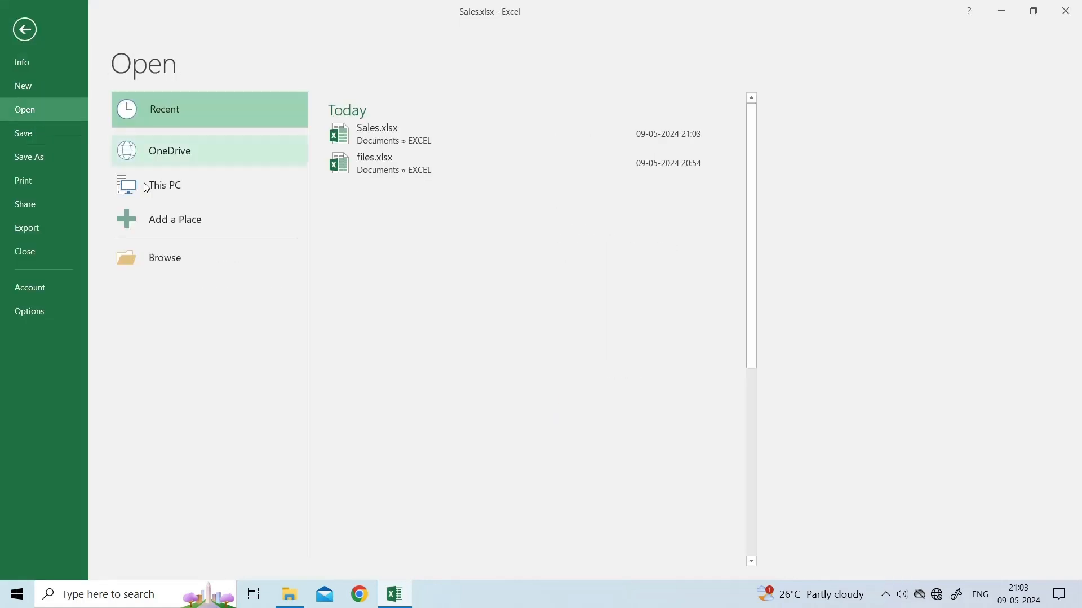
pyautogui.moveTo(165, 257)
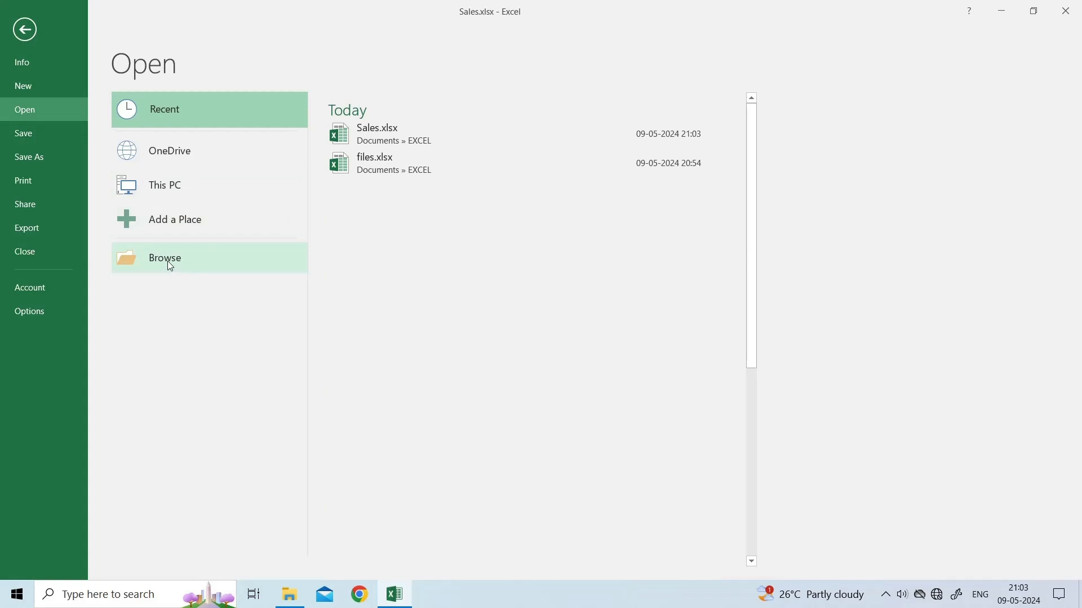
pyautogui.click(165, 257)
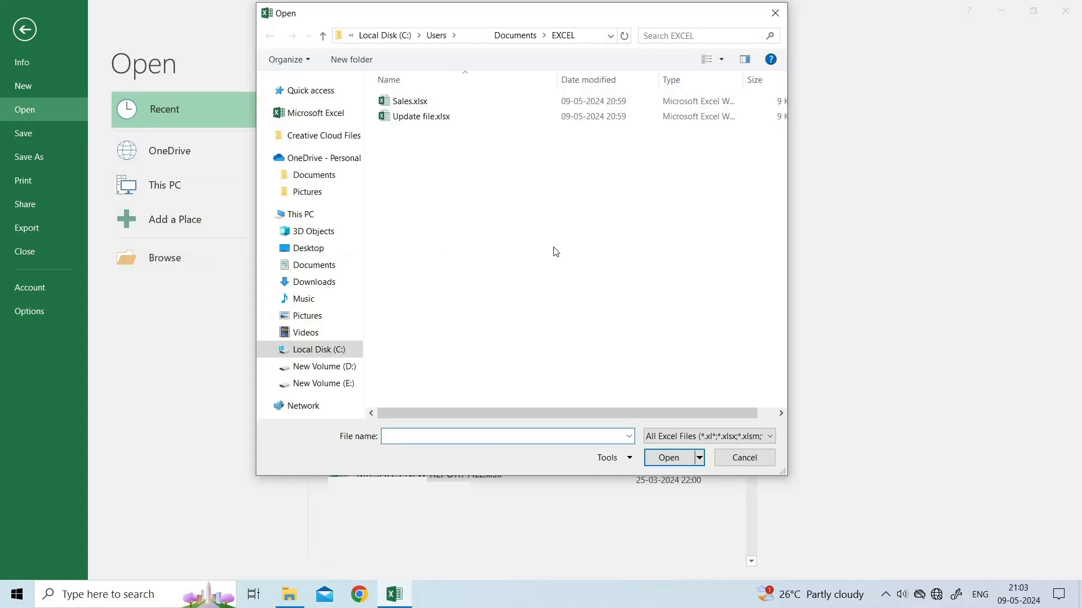
pyautogui.click(420, 116)
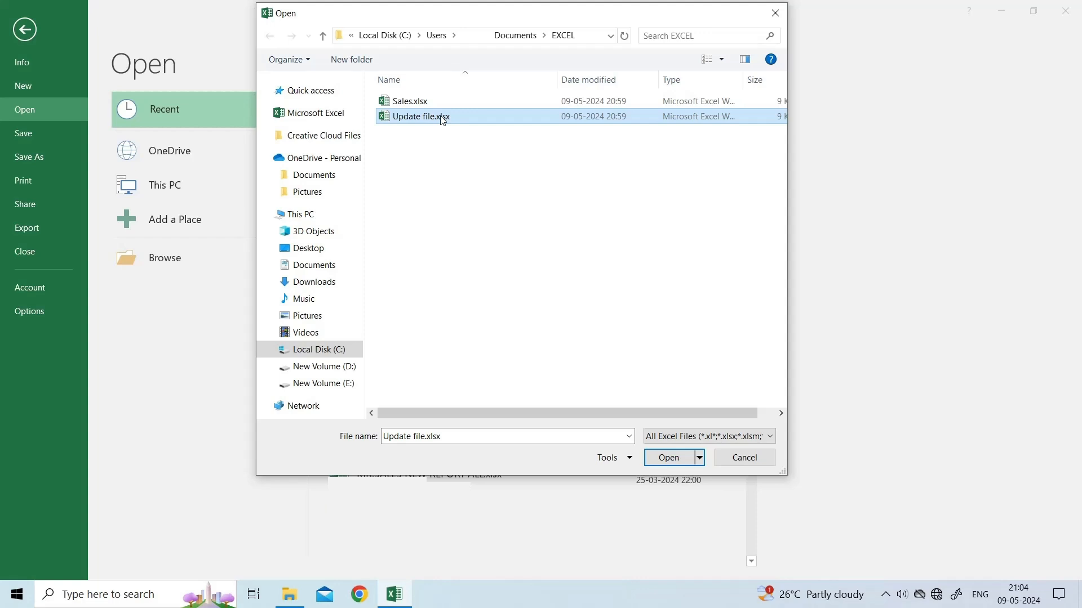
pyautogui.click(699, 457)
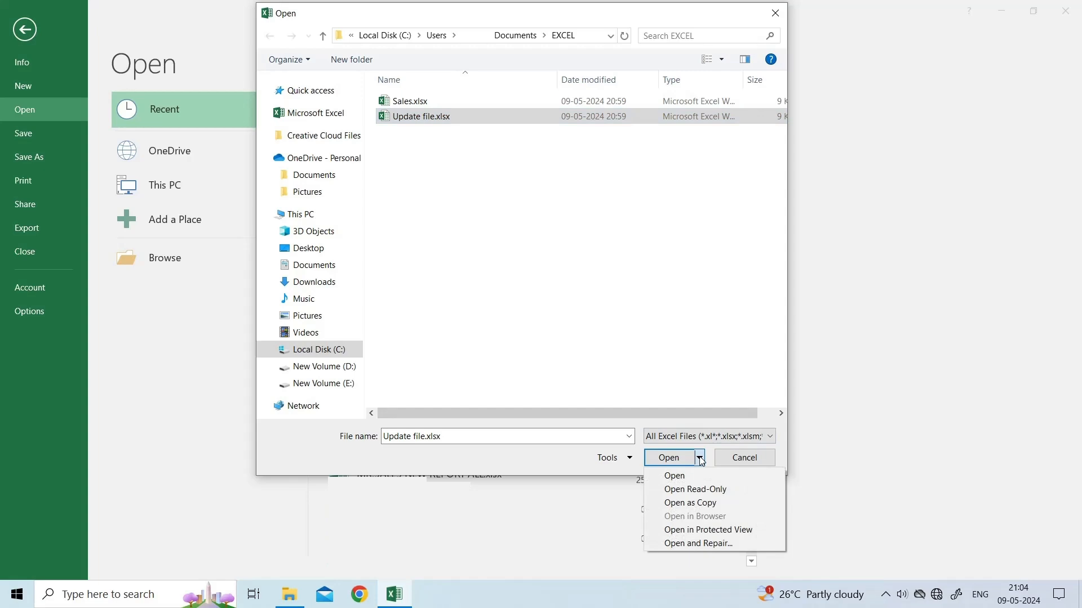
pyautogui.click(708, 529)
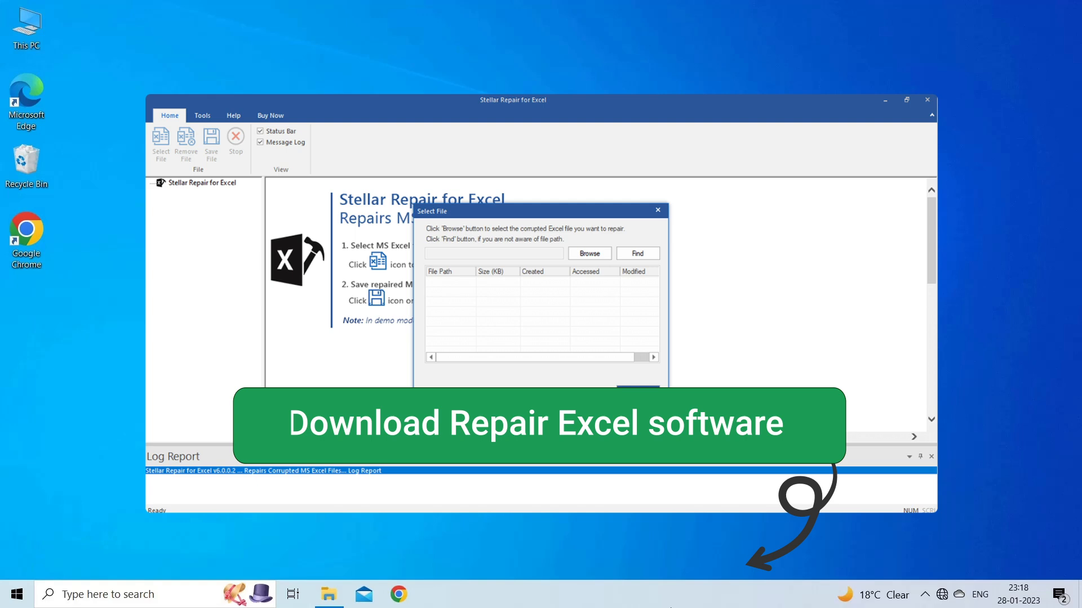
pyautogui.click(926, 99)
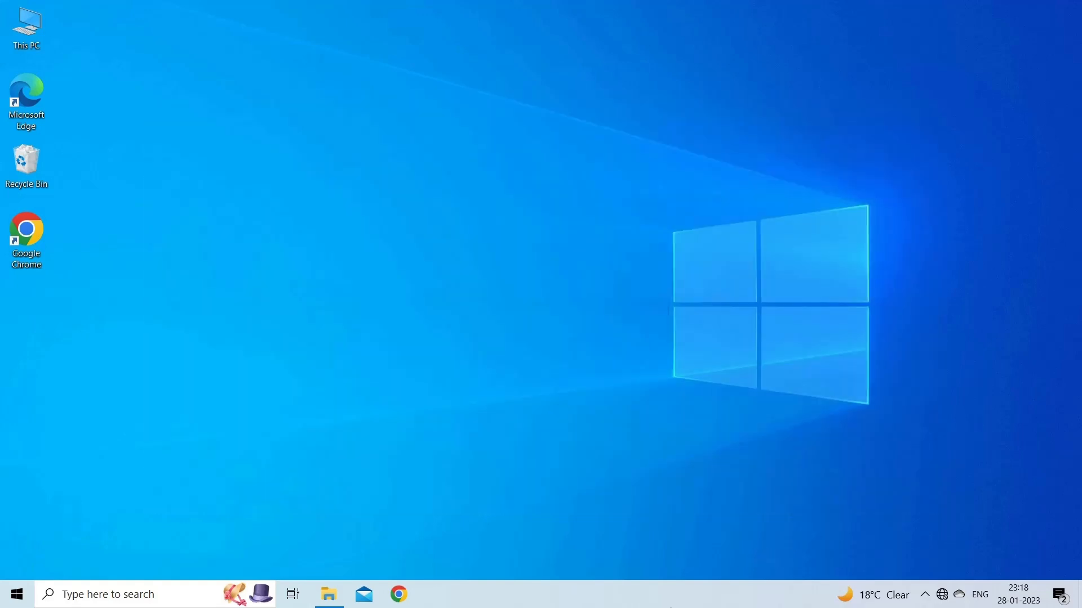